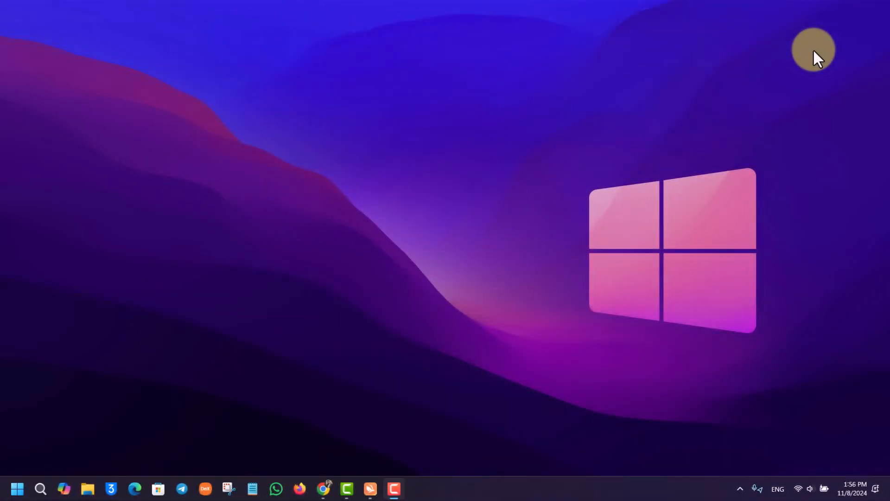
mouse_move(462, 446)
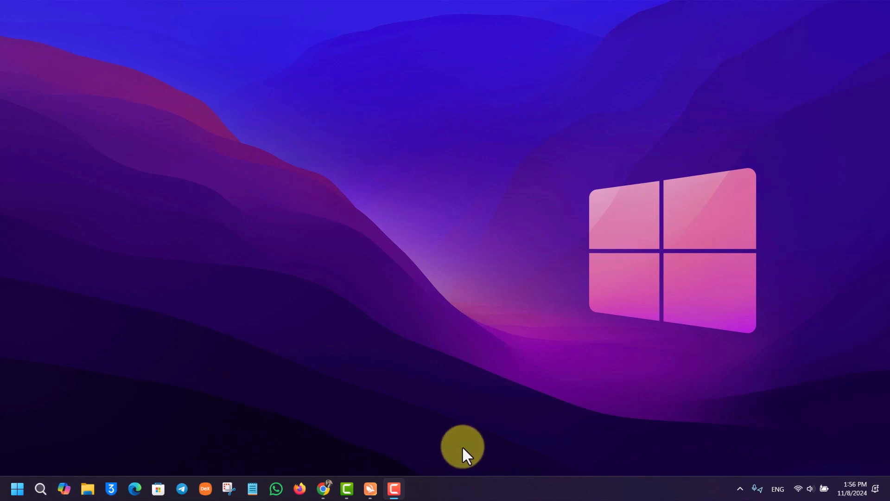
Step: Launch Chrome from the taskbar to show the Turbo VPN website
left_click(369, 488)
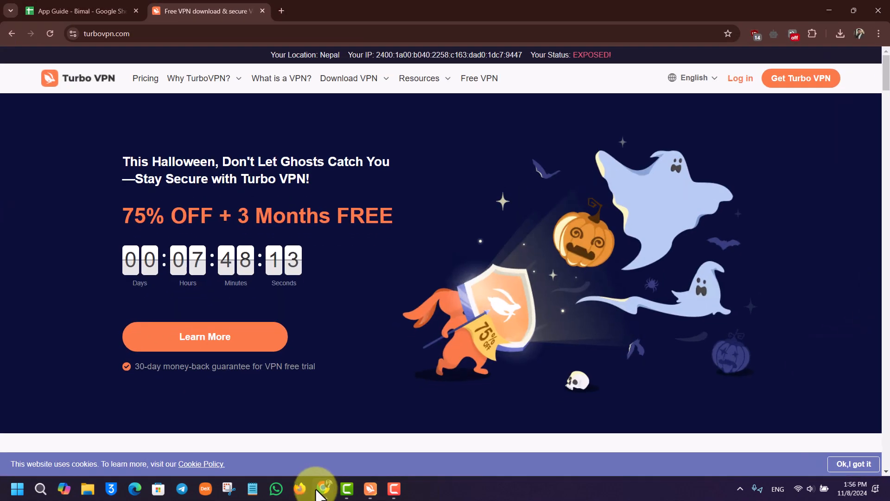
Step: Open the Turbo VPN extension panel, then open and close its side menu
left_click(793, 34)
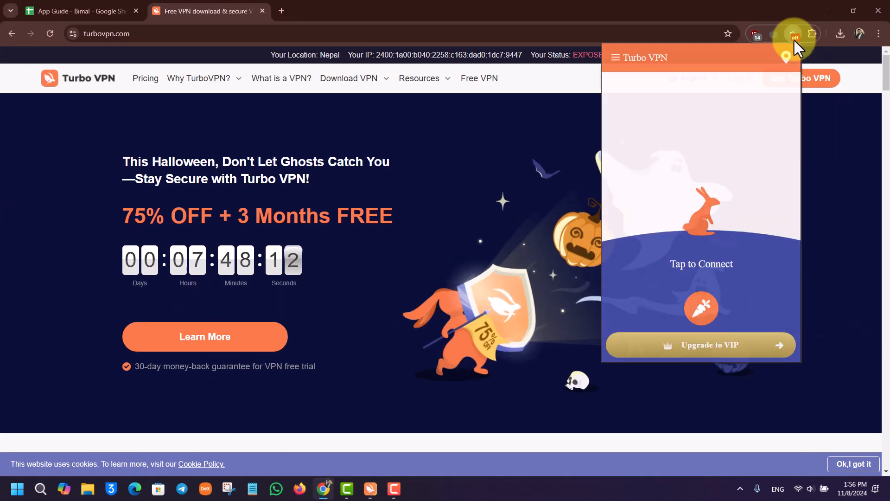
mouse_move(707, 258)
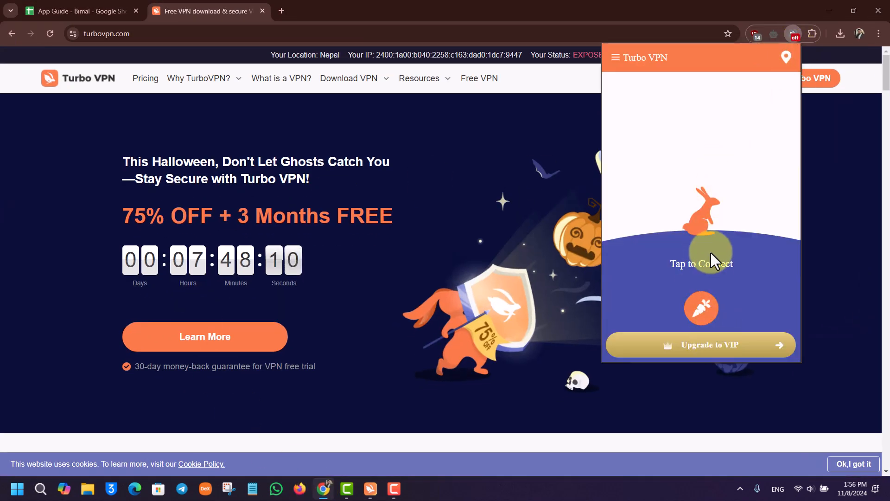
left_click(615, 57)
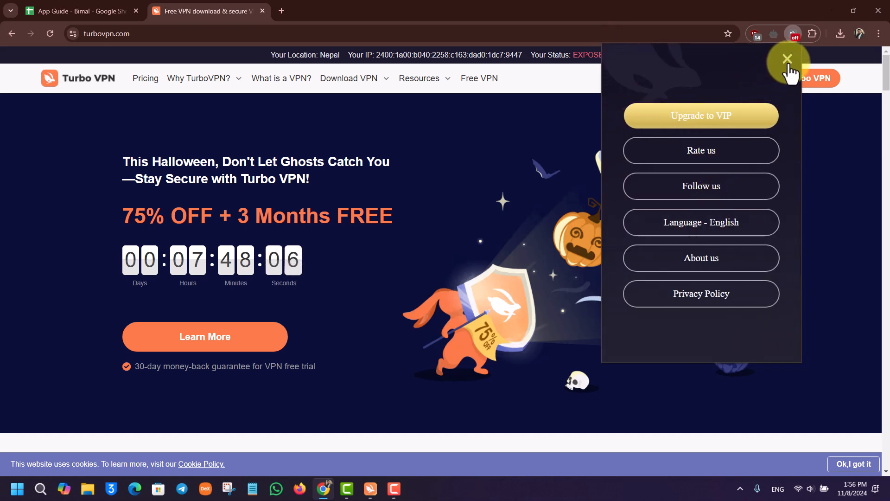
left_click(787, 58)
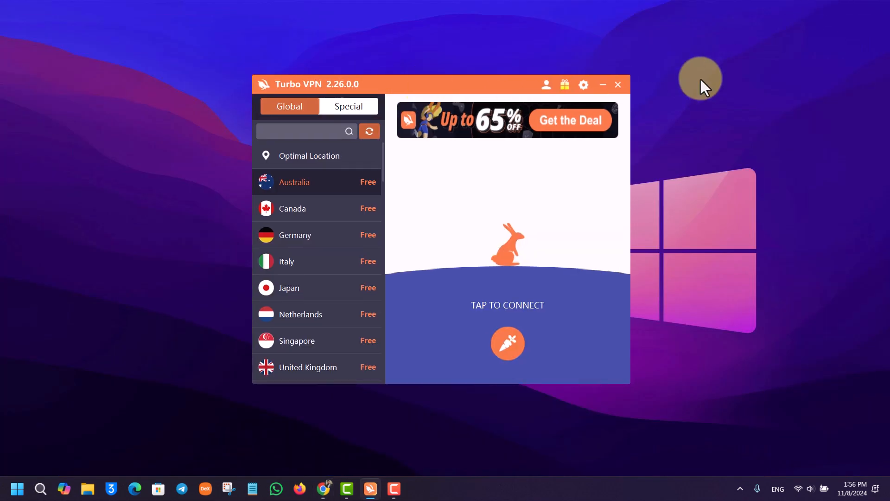
mouse_move(369, 132)
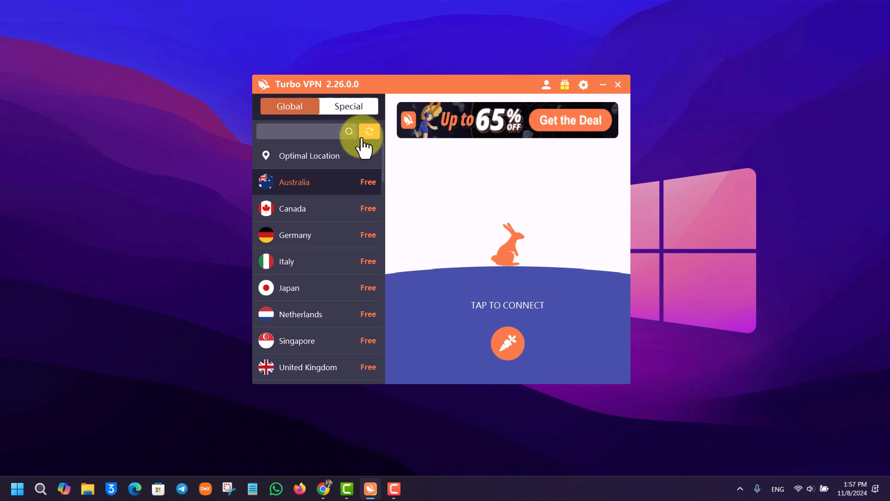
mouse_move(515, 145)
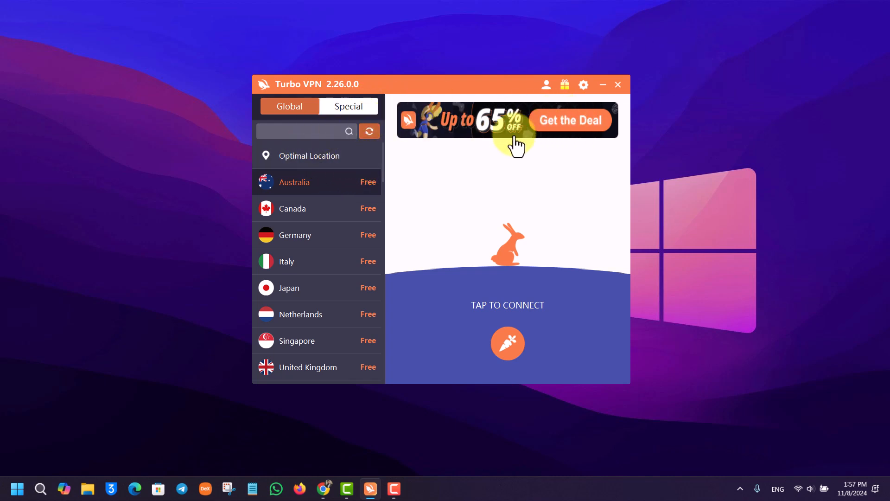
mouse_move(399, 157)
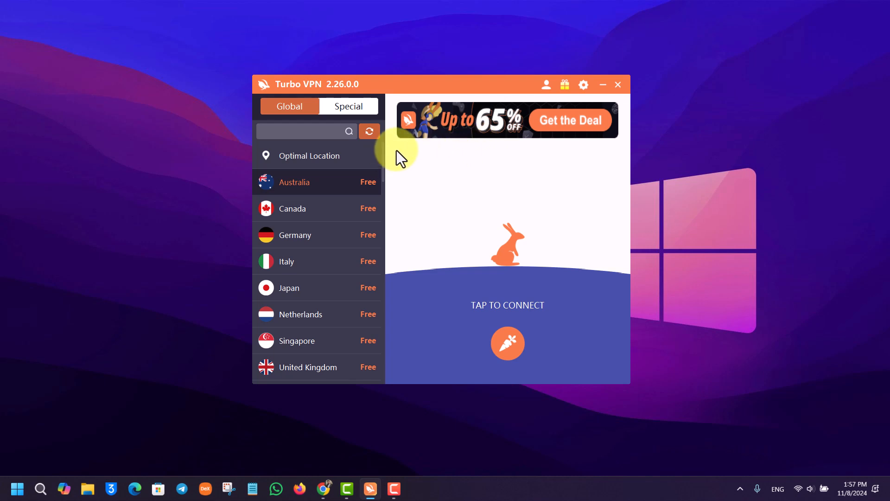
Step: Scroll the Global server list down through free countries into VIP locations and back
scroll("down", 3)
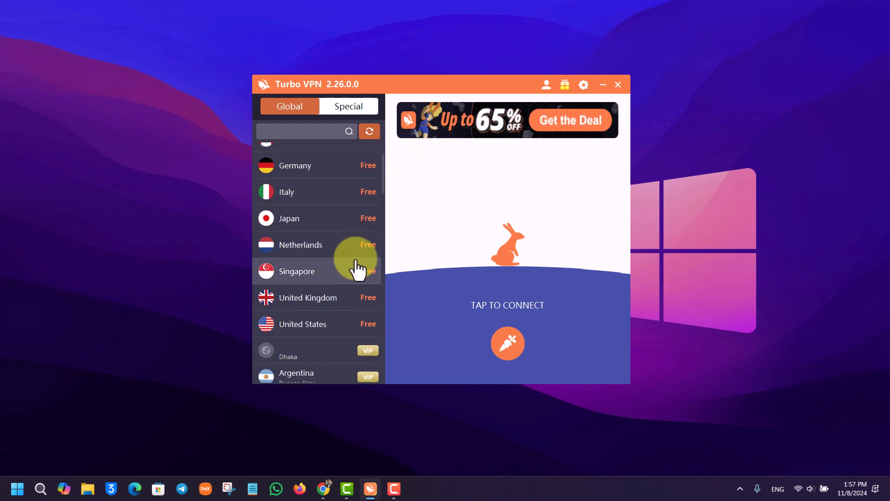
scroll("down", 3)
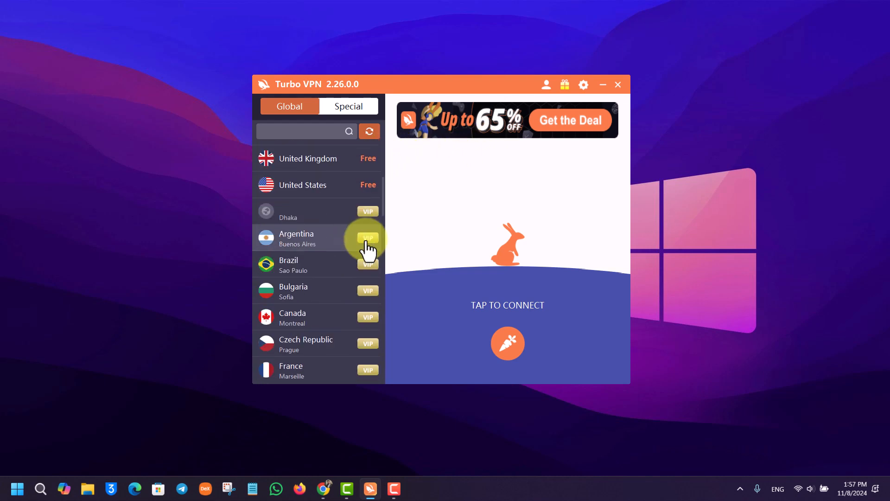
scroll("up", 3)
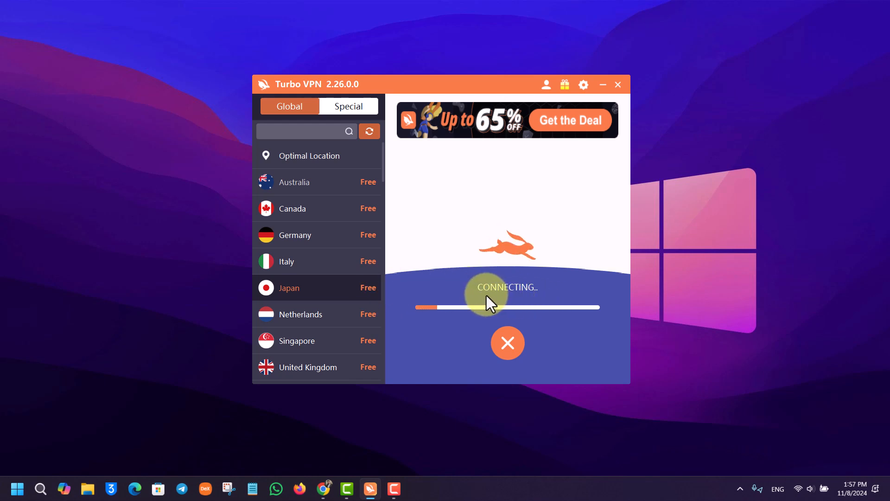
mouse_move(412, 287)
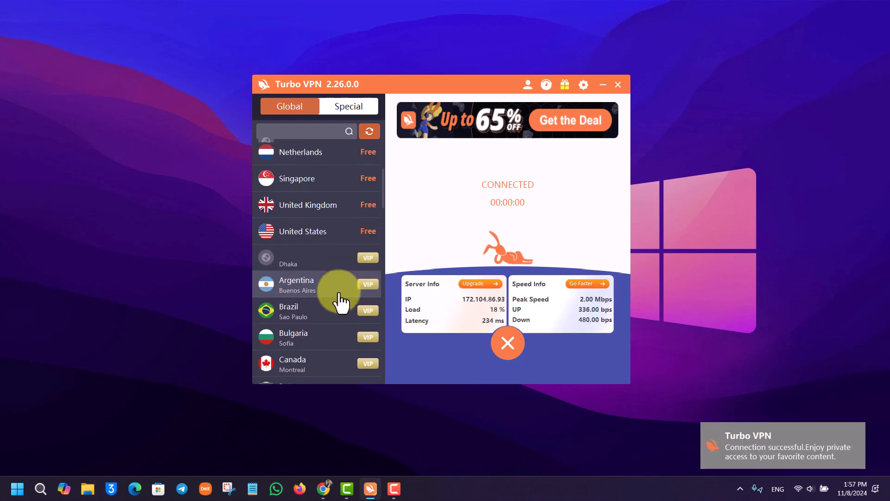
Step: Disconnect from the connected Japan server and close the Turbo VPN window
scroll("up", 3)
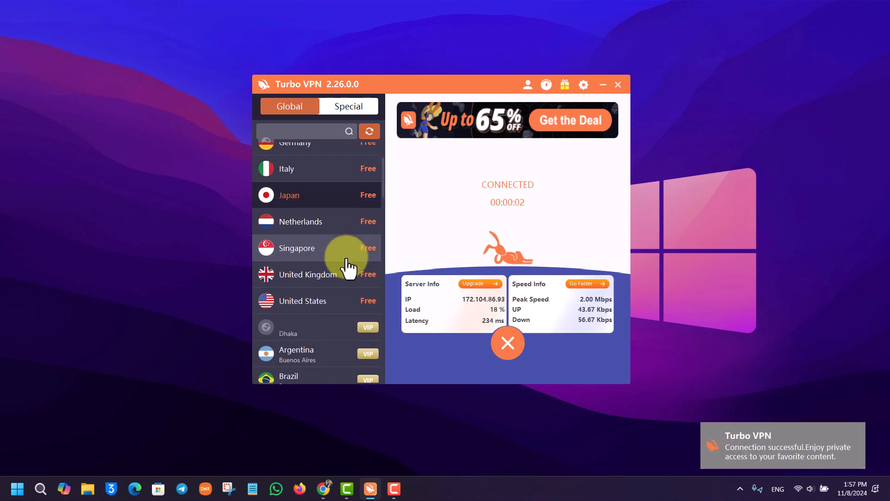
mouse_move(546, 329)
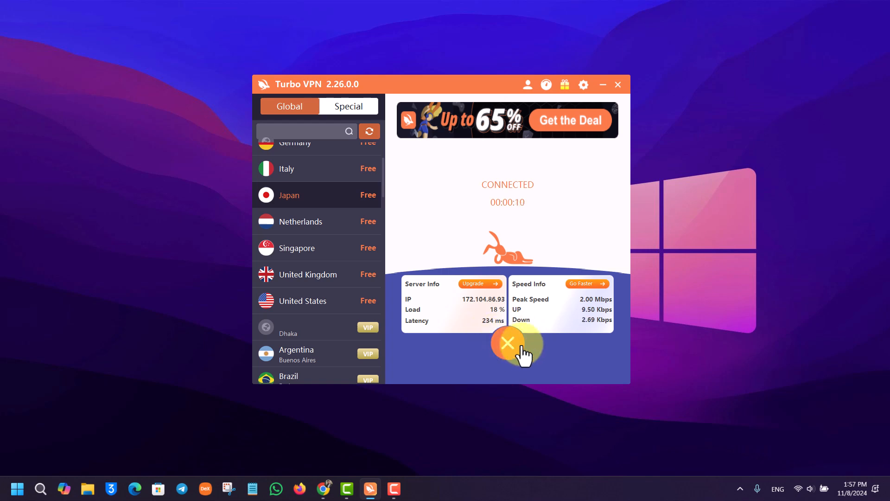
left_click(506, 342)
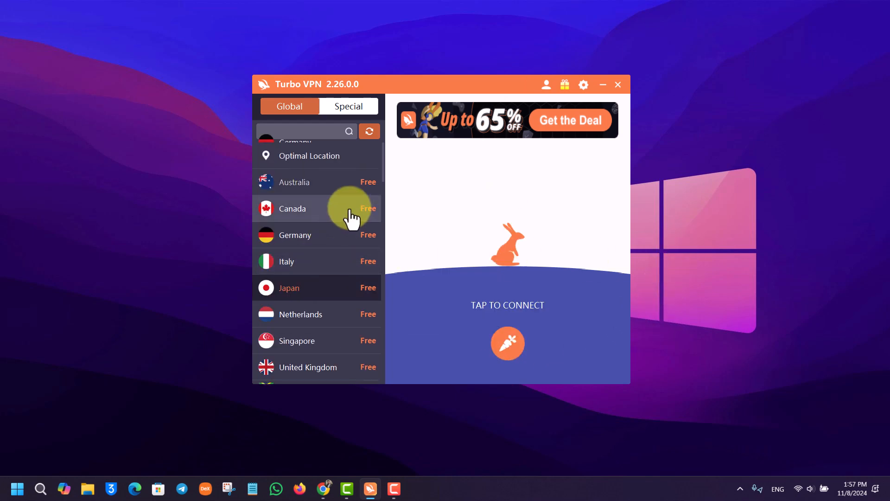
left_click(617, 84)
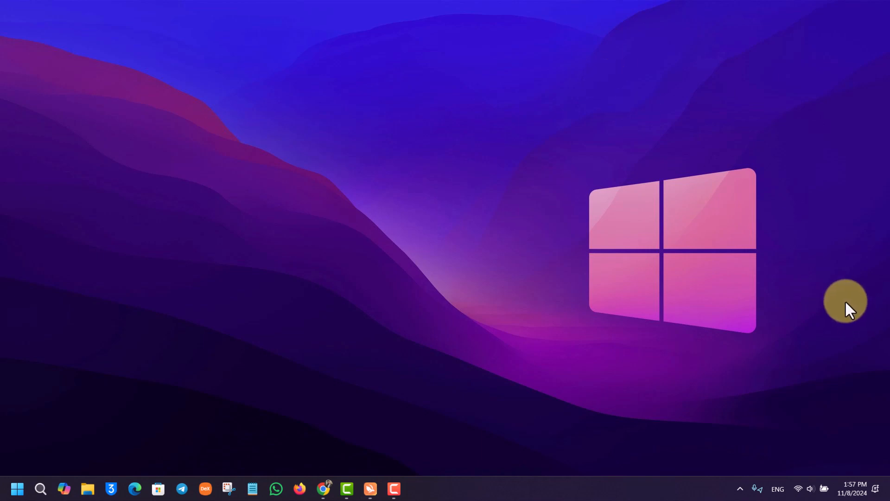